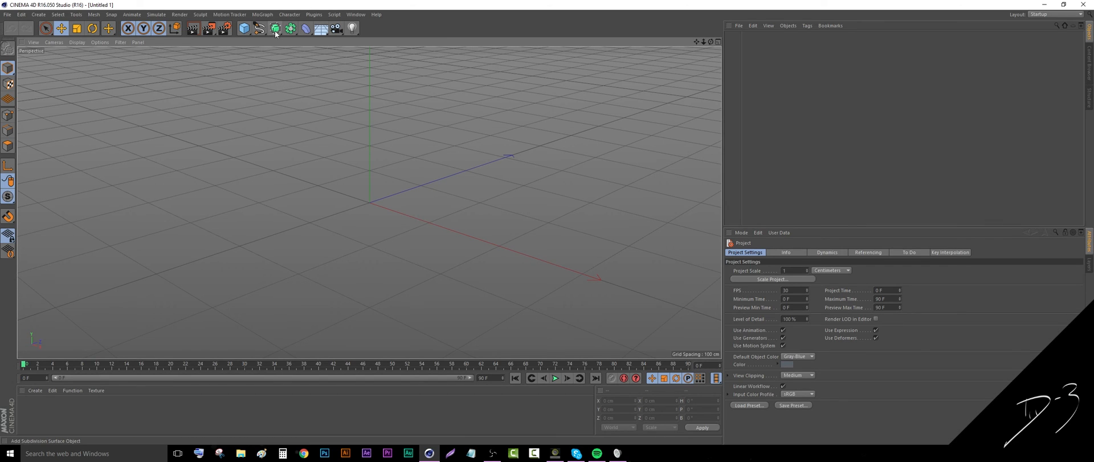
Add a cube and reposition copies across the grid until ten cubes are scattered
{"action": "left_click", "coordinate": [245, 28]}
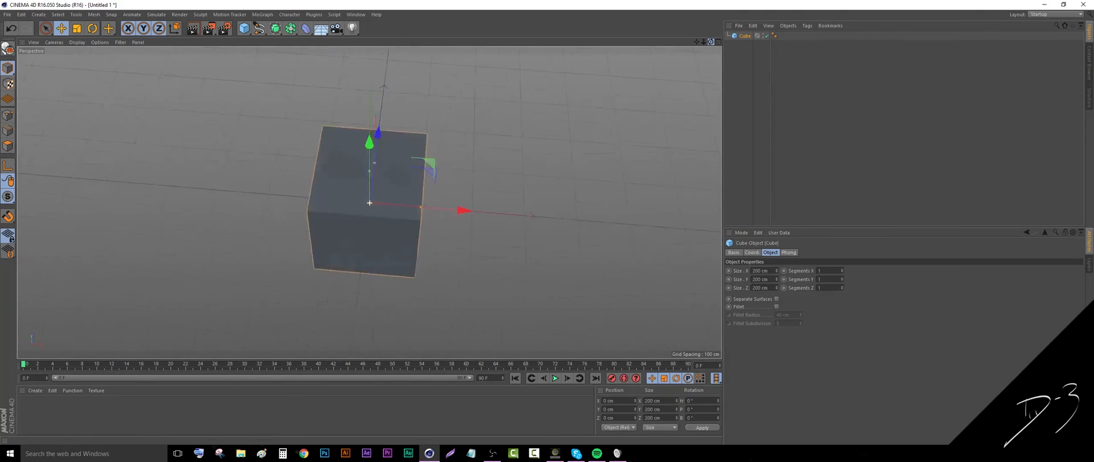
{"action": "scroll", "scroll_direction": "down", "scroll_amount": 3}
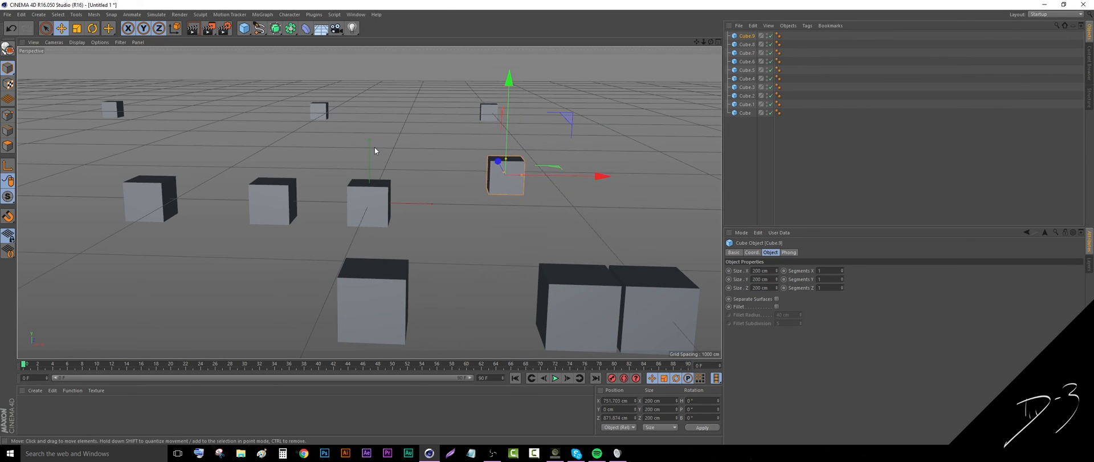
{"action": "left_click_drag", "start_coordinate": [506, 175], "coordinate": [320, 108]}
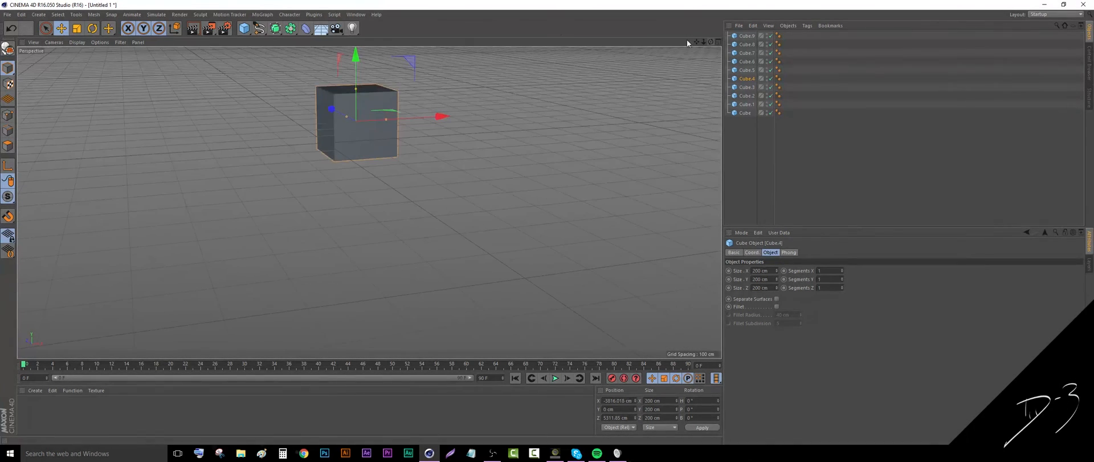
In Preferences > Navigation, set Camera Mode to Cursor
{"action": "left_click", "coordinate": [7, 13]}
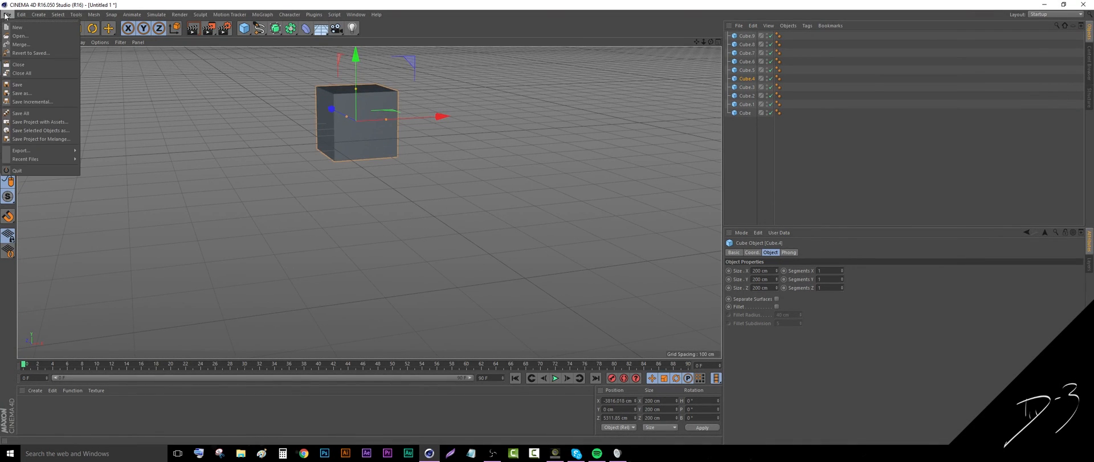
{"action": "left_click", "coordinate": [22, 13]}
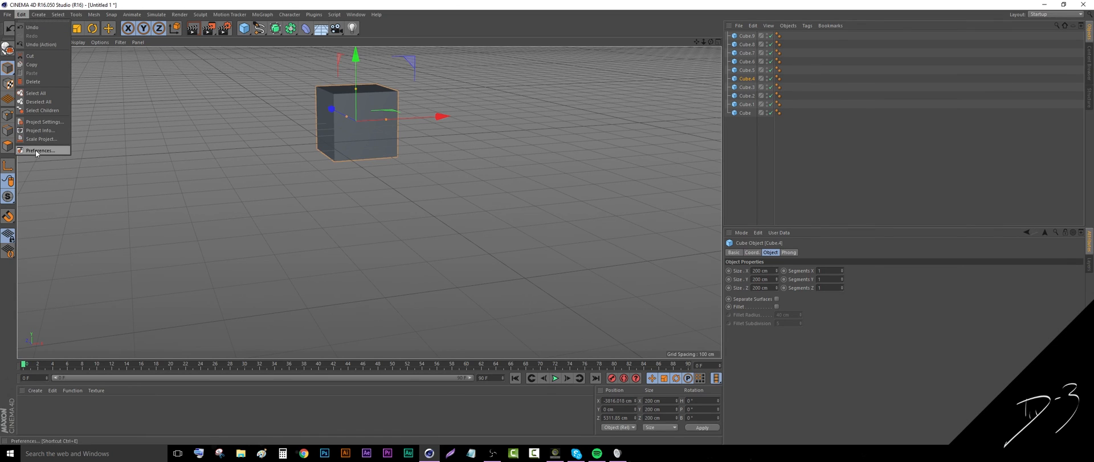
{"action": "left_click", "coordinate": [40, 150]}
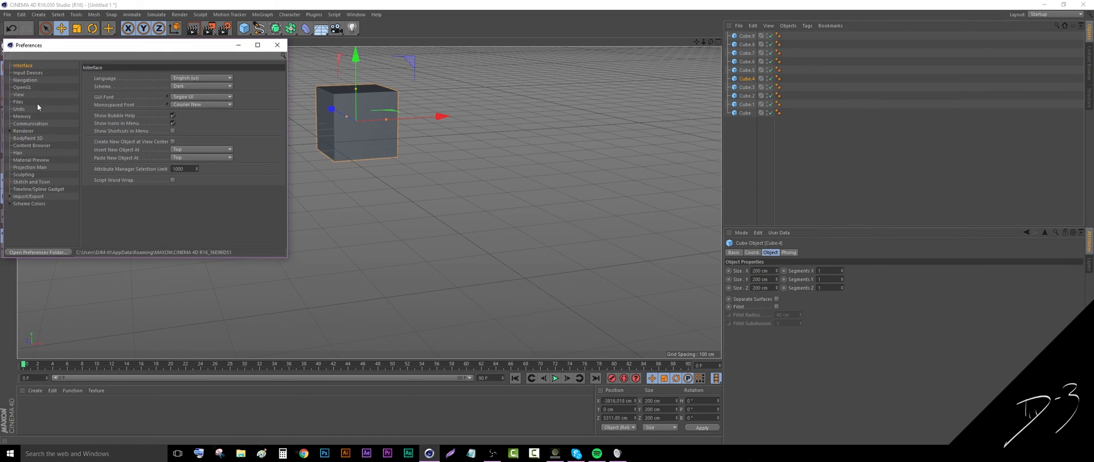
{"action": "left_click", "coordinate": [24, 79]}
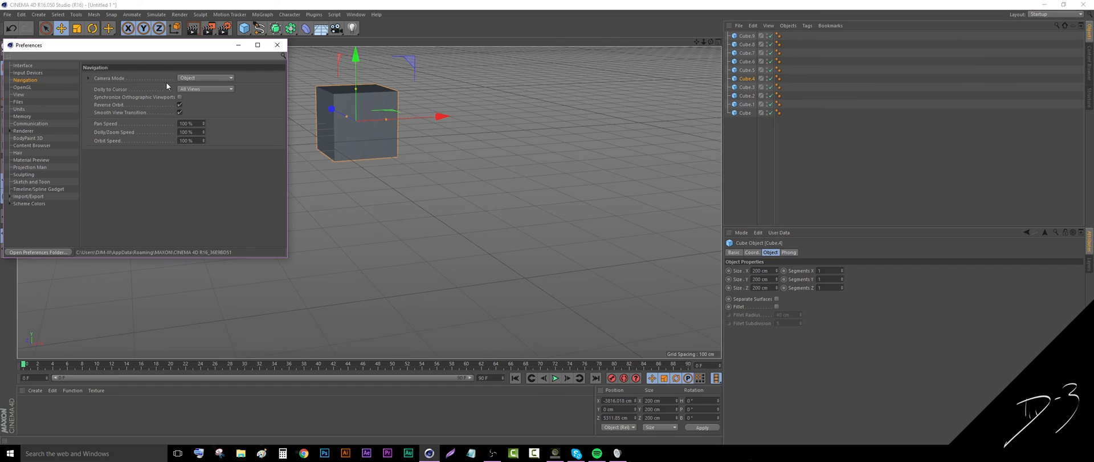
{"action": "mouse_move", "coordinate": [199, 82]}
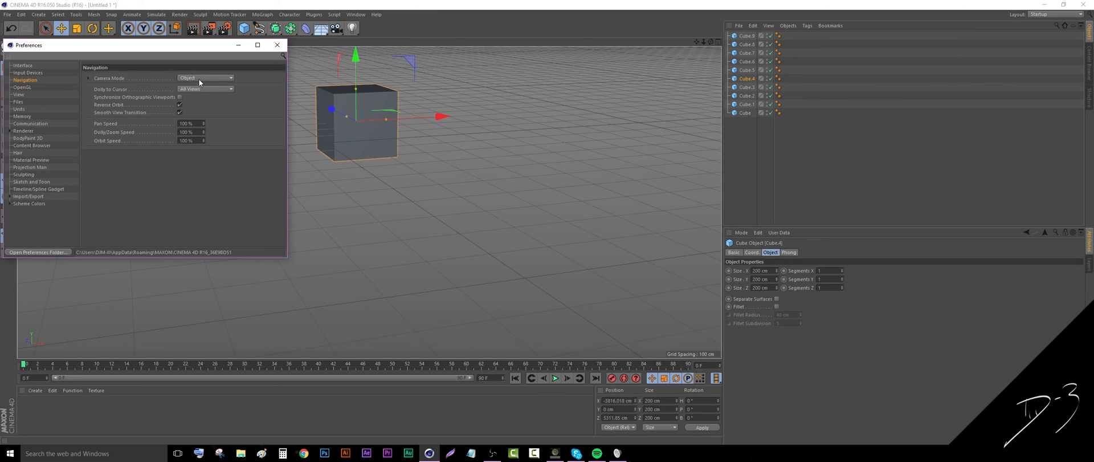
{"action": "left_click", "coordinate": [205, 77]}
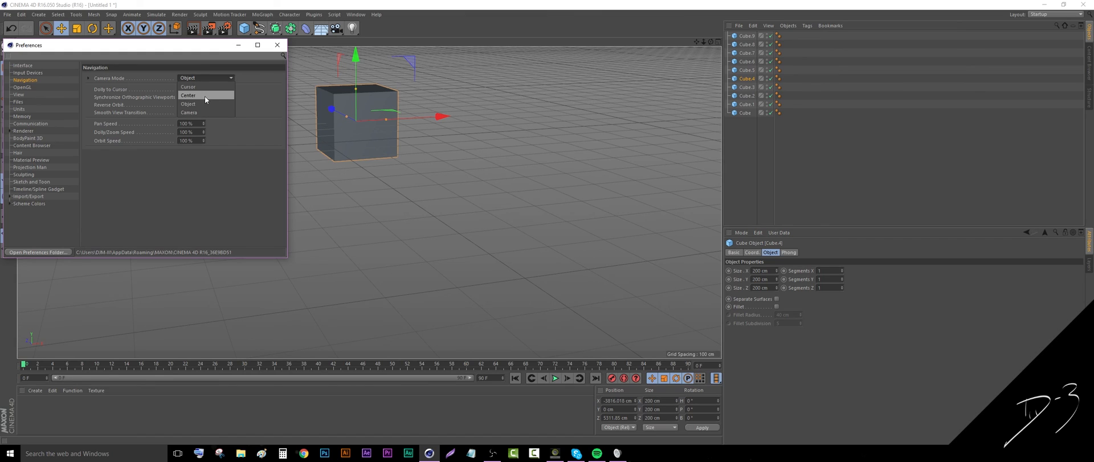
{"action": "left_click", "coordinate": [187, 87]}
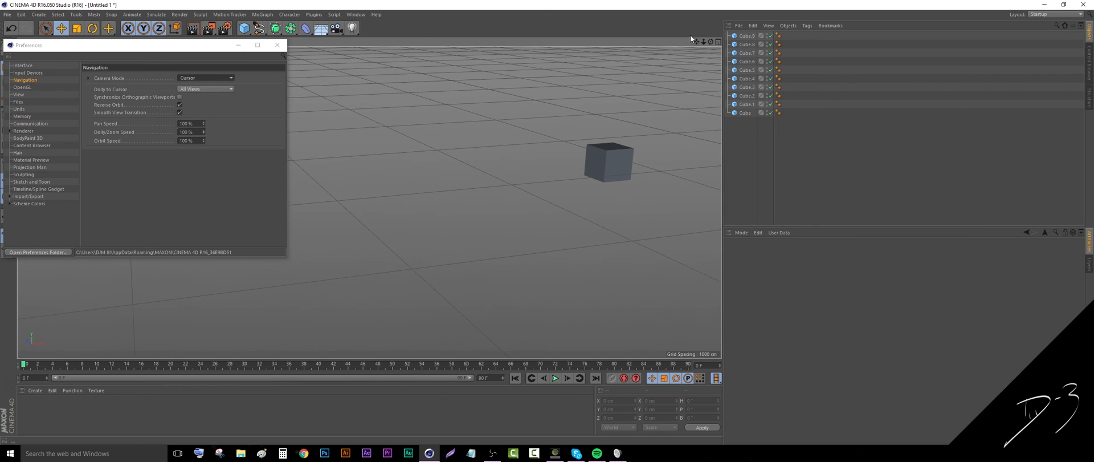
Select a cube, orbit the view, then switch Camera Mode to Center and then Object
{"action": "left_click", "coordinate": [606, 161]}
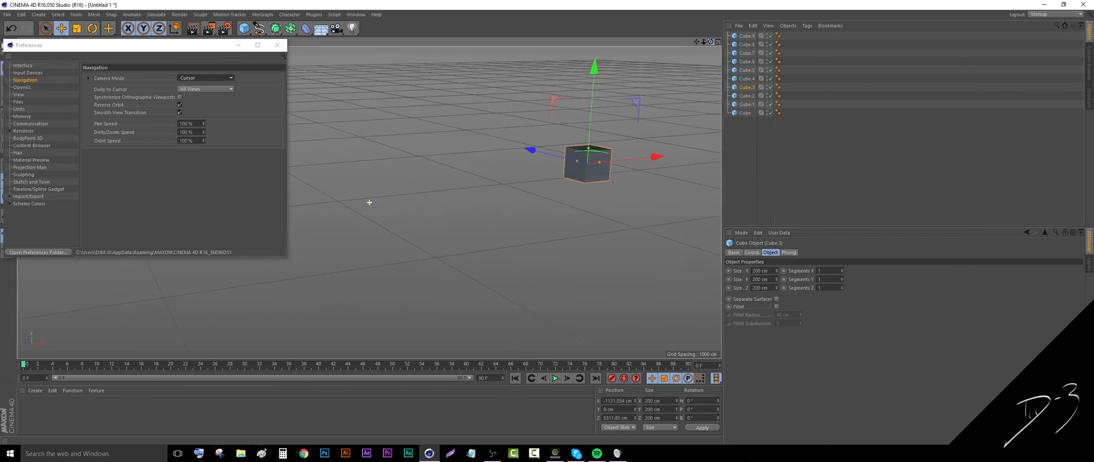
{"action": "left_click_drag", "start_coordinate": [587, 160], "coordinate": [376, 133]}
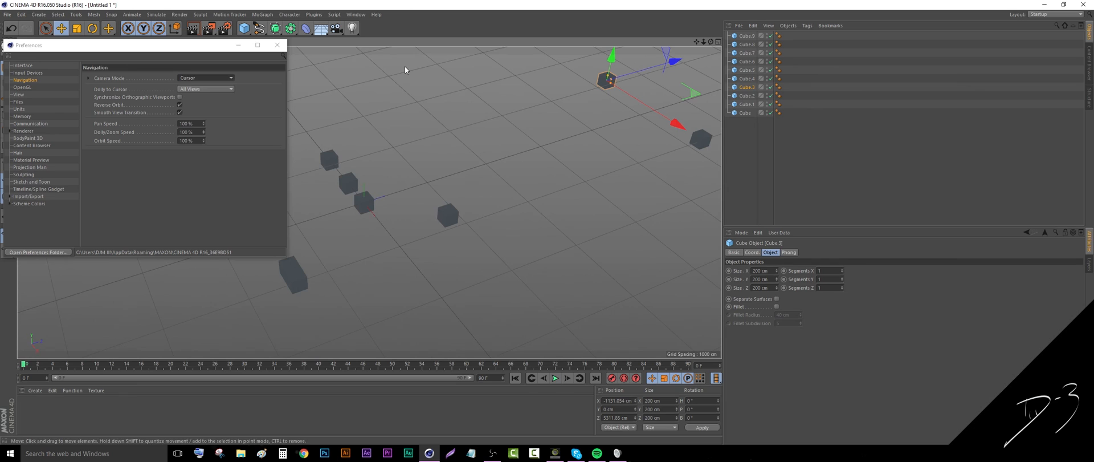
{"action": "left_click", "coordinate": [205, 77]}
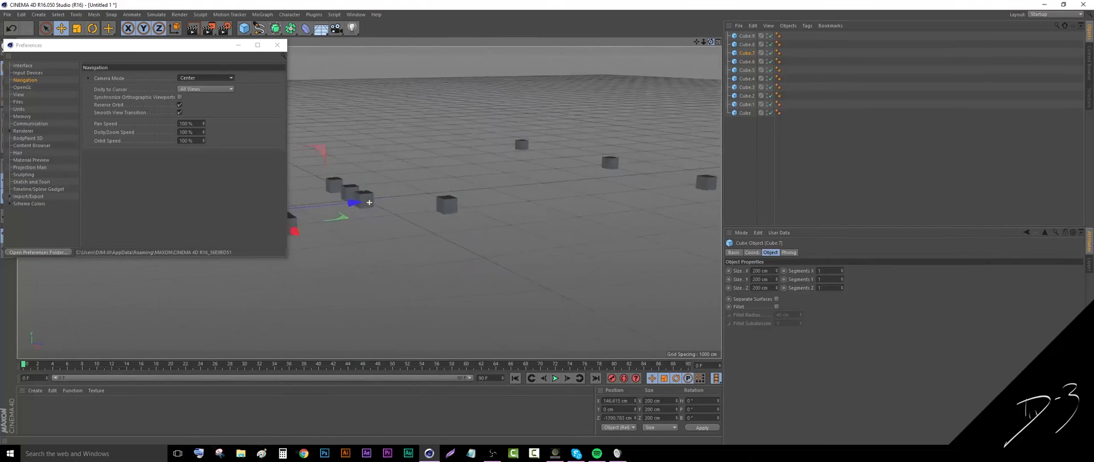
{"action": "left_click", "coordinate": [205, 78]}
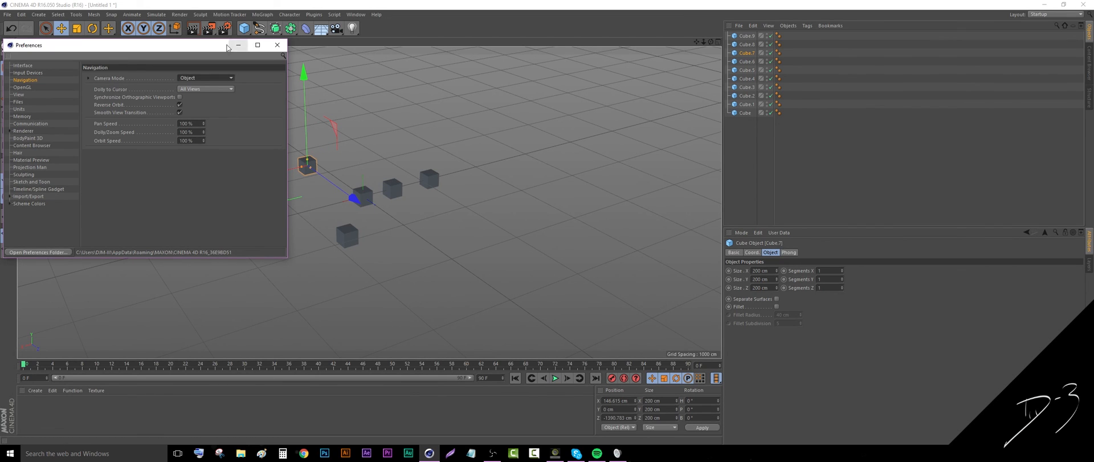
Close Preferences and make Cube.3 an editable polygon object
{"action": "left_click", "coordinate": [276, 45]}
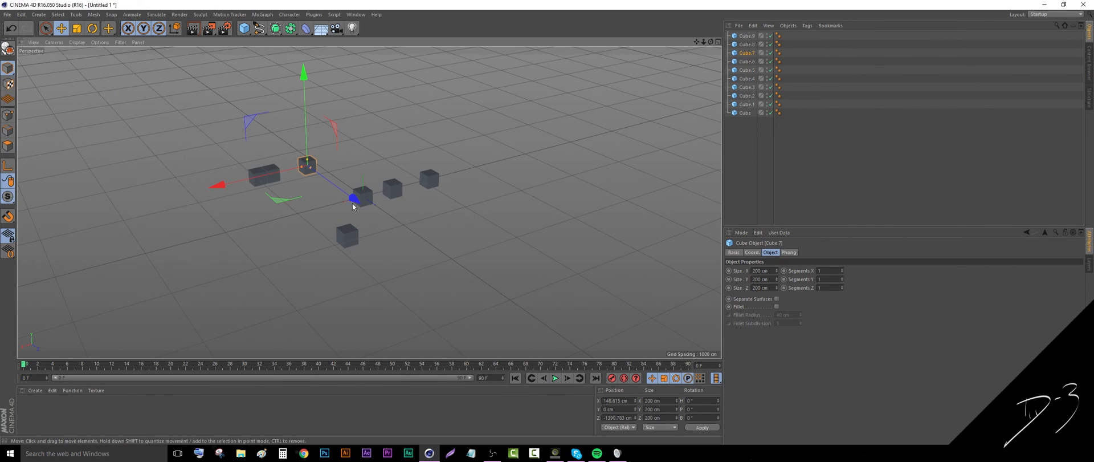
{"action": "left_click", "coordinate": [10, 115]}
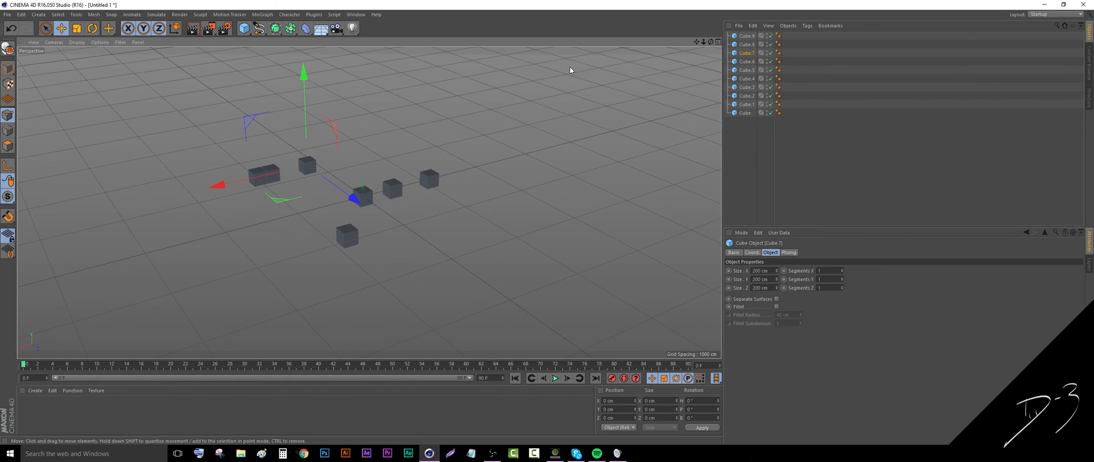
{"action": "left_click", "coordinate": [746, 86]}
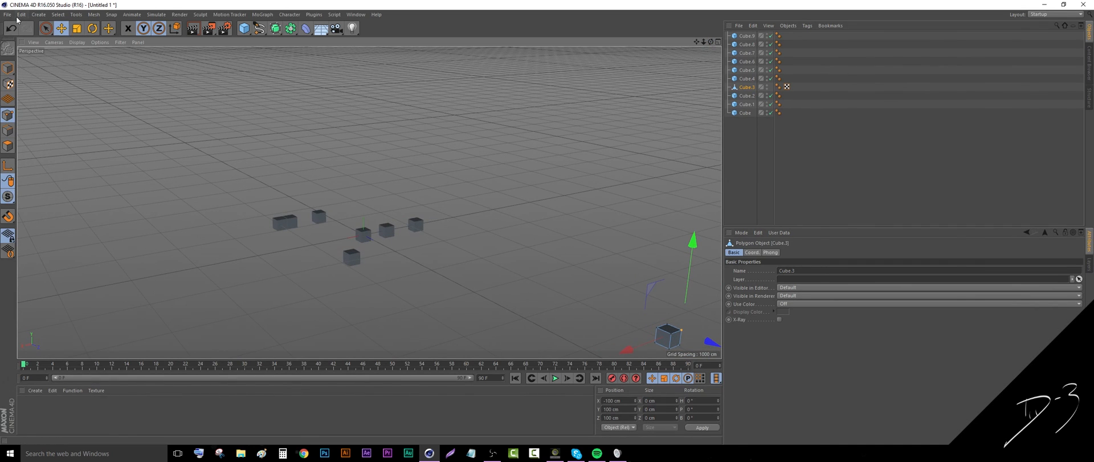
{"action": "left_click", "coordinate": [22, 13]}
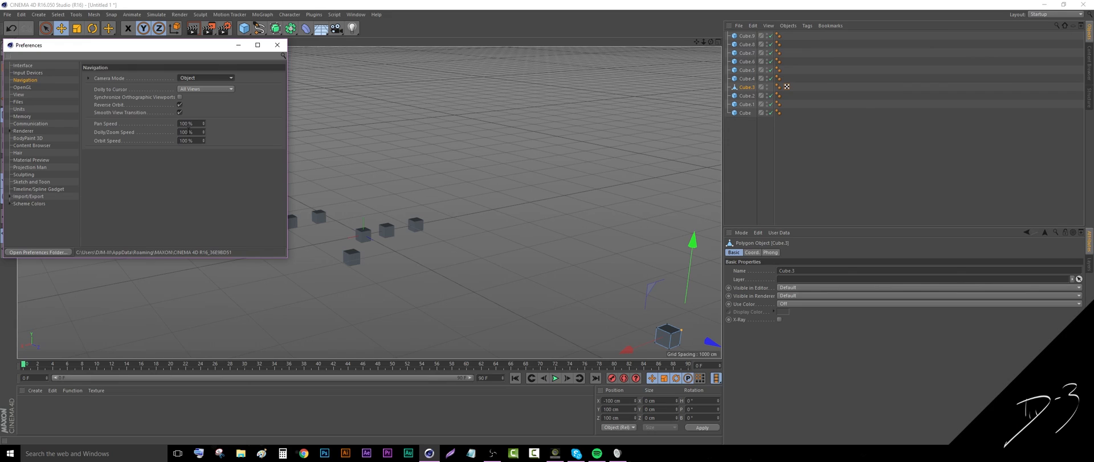
{"action": "mouse_move", "coordinate": [117, 109]}
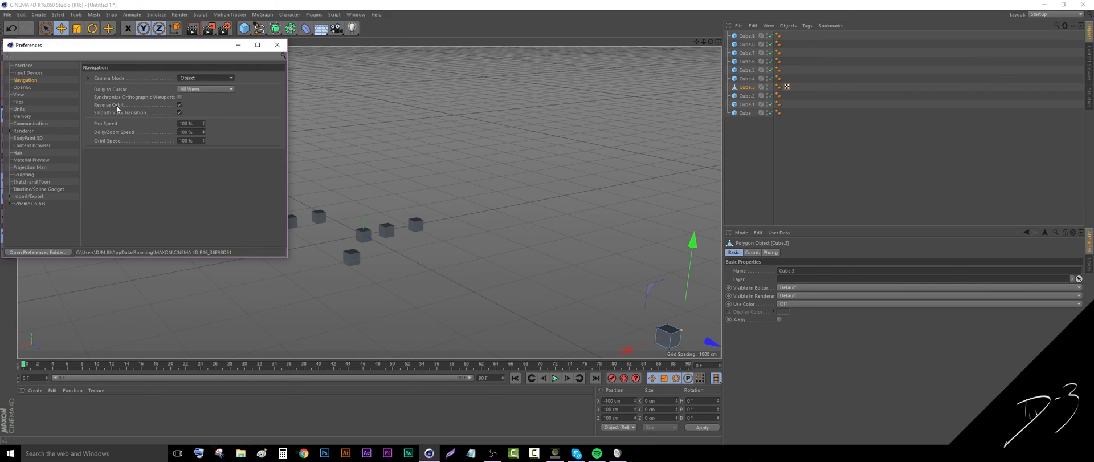
{"action": "mouse_move", "coordinate": [80, 134]}
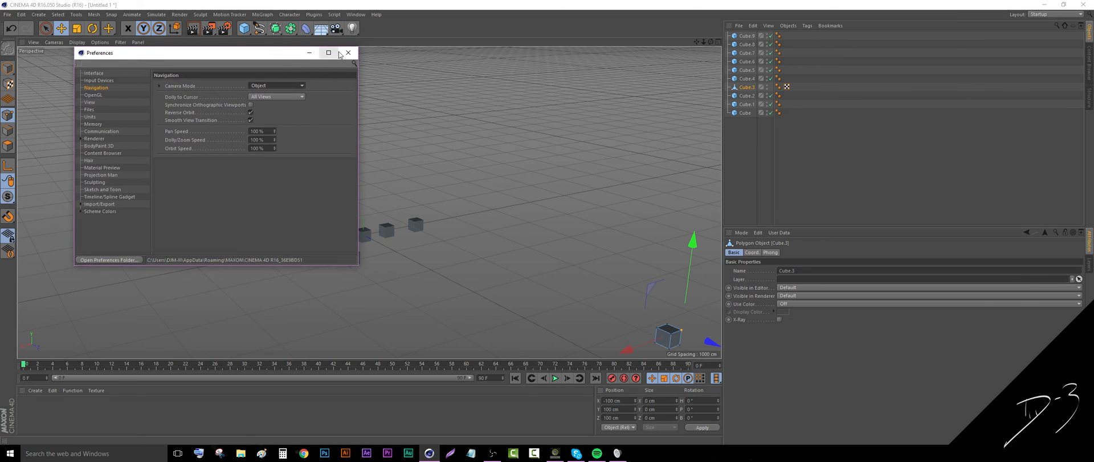
{"action": "left_click", "coordinate": [348, 53]}
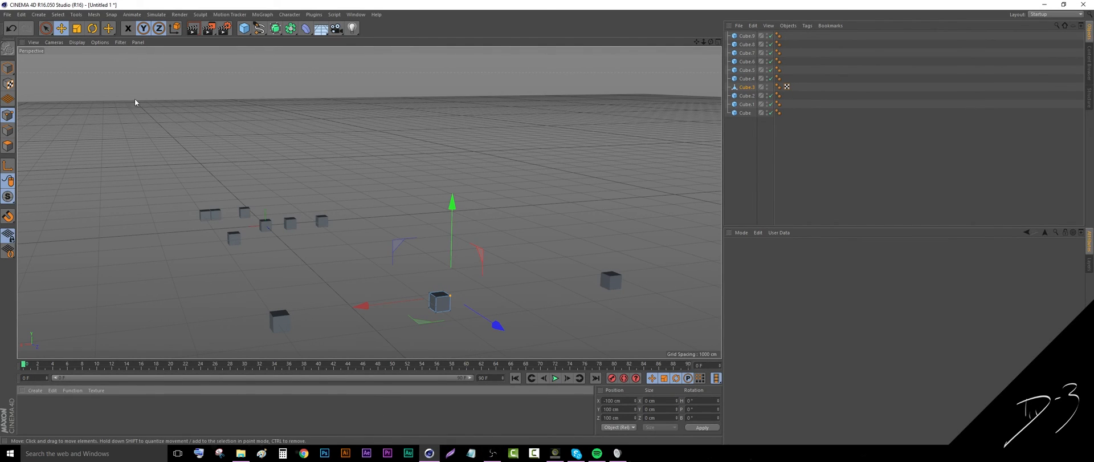
{"action": "left_click", "coordinate": [6, 13]}
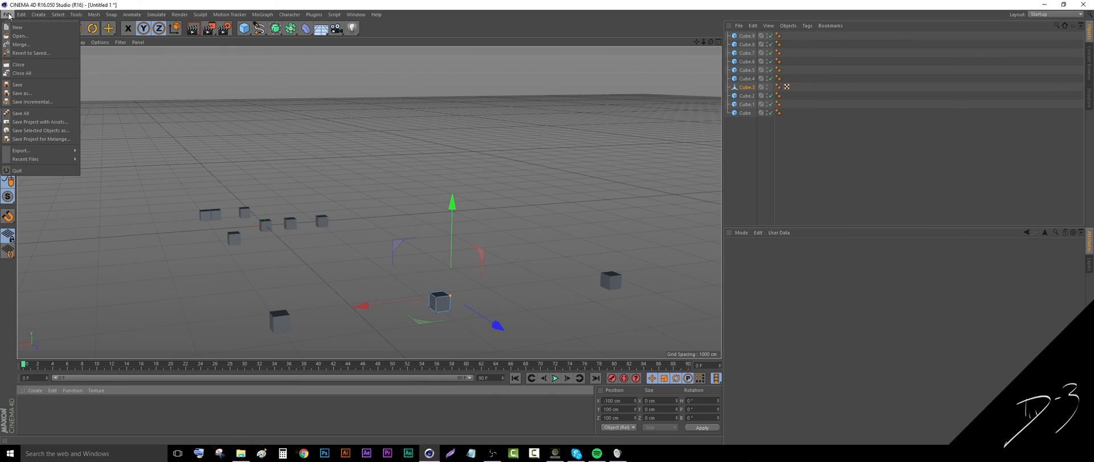
{"action": "mouse_move", "coordinate": [21, 44]}
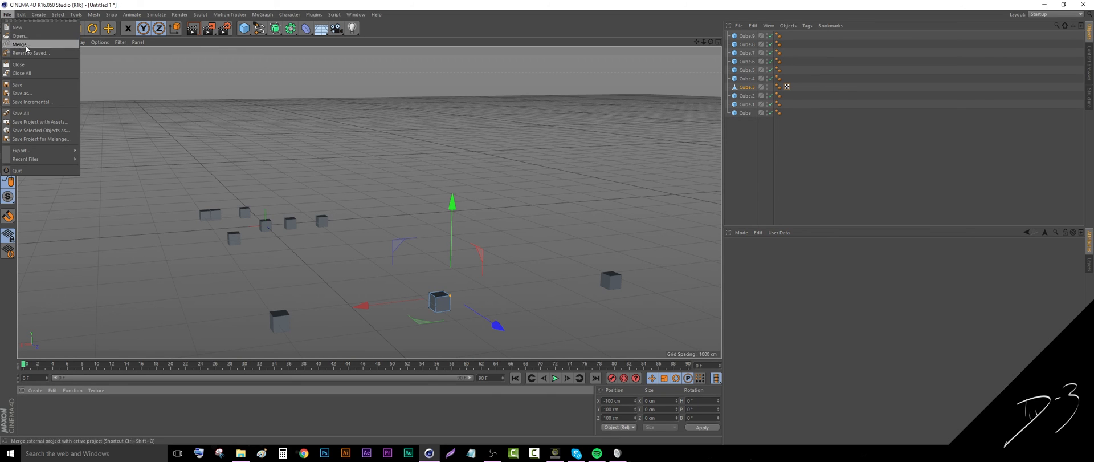
{"action": "mouse_move", "coordinate": [31, 102]}
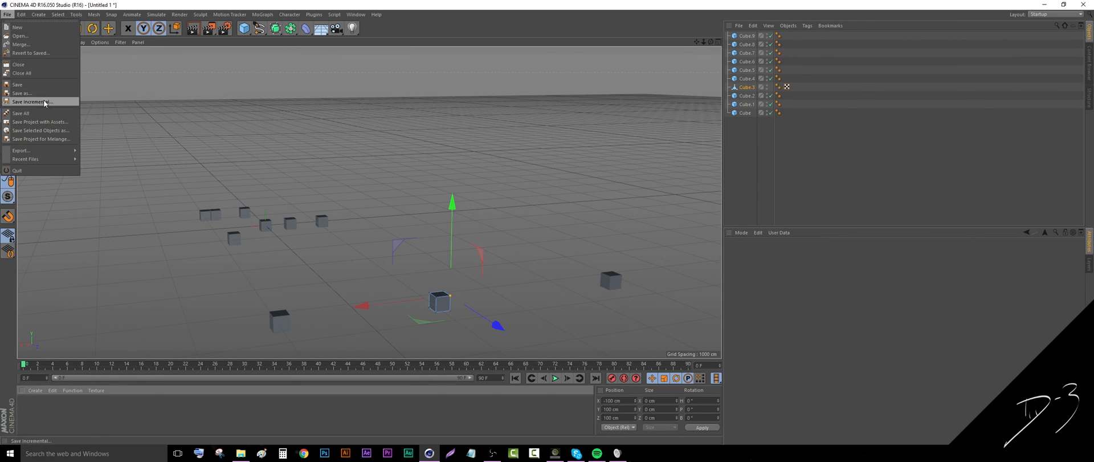
{"action": "left_click", "coordinate": [32, 102]}
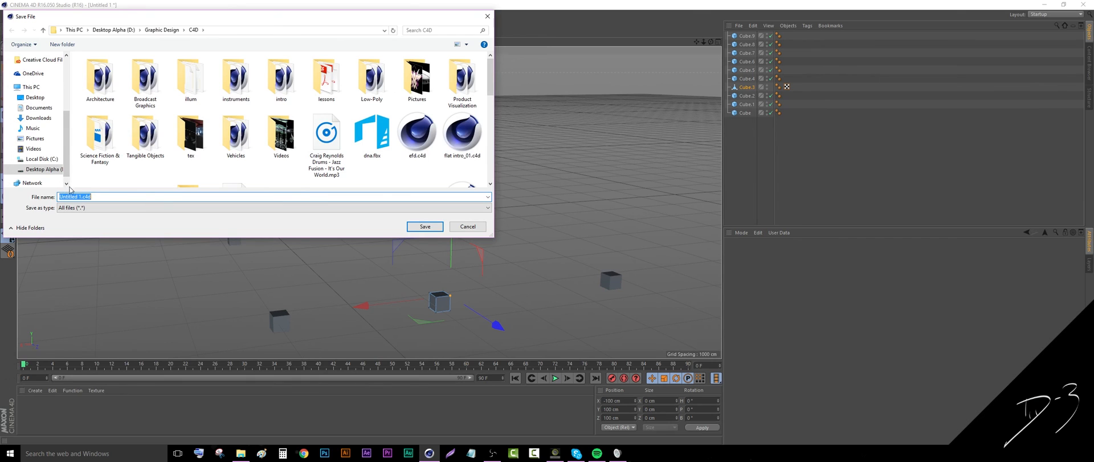
{"action": "left_click", "coordinate": [468, 226]}
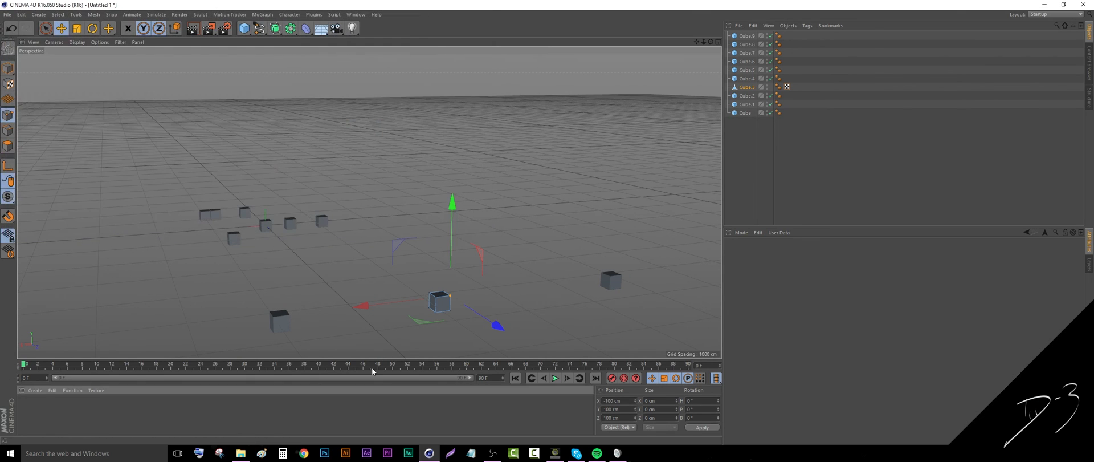
Open new.c4d from the CINEMA 4D R16 folder and return to its empty scene
{"action": "left_click", "coordinate": [239, 453]}
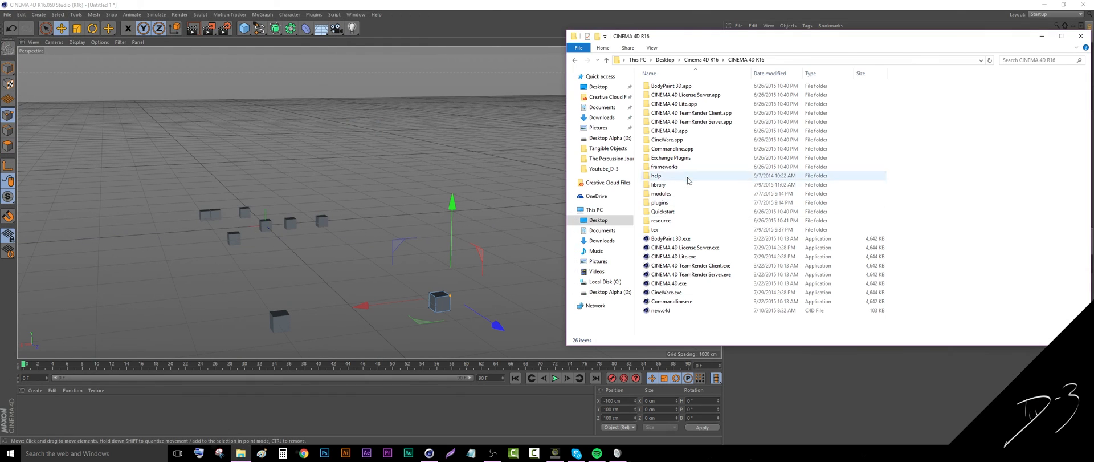
{"action": "left_click", "coordinate": [661, 310]}
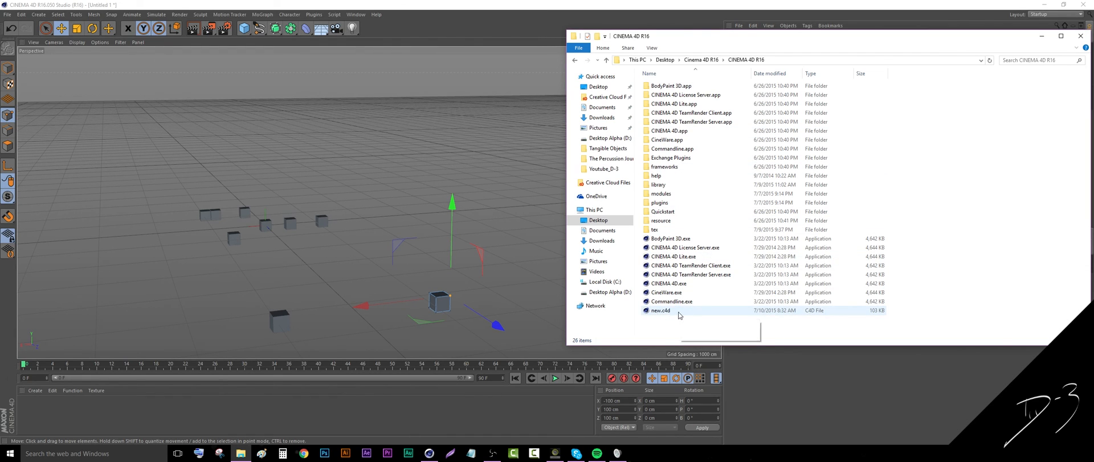
{"action": "mouse_move", "coordinate": [689, 316]}
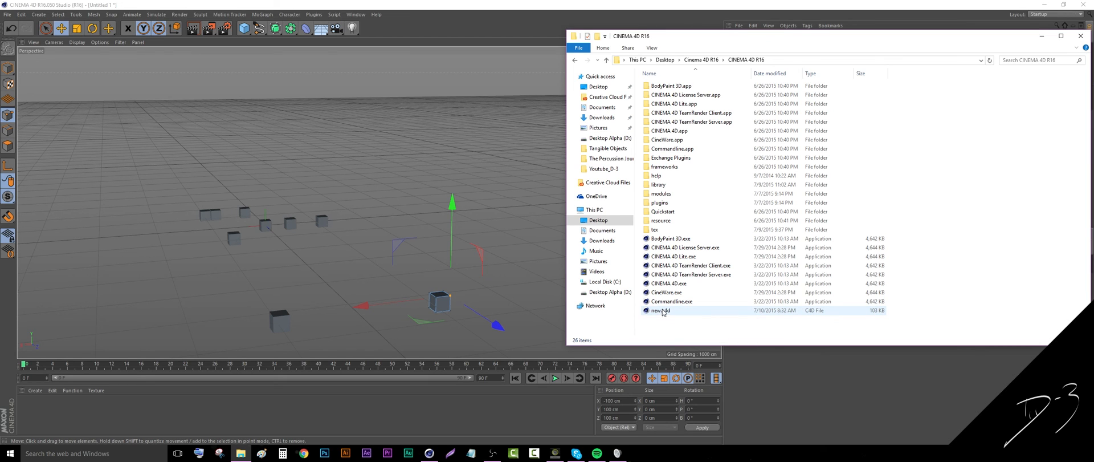
{"action": "double_click", "coordinate": [661, 309]}
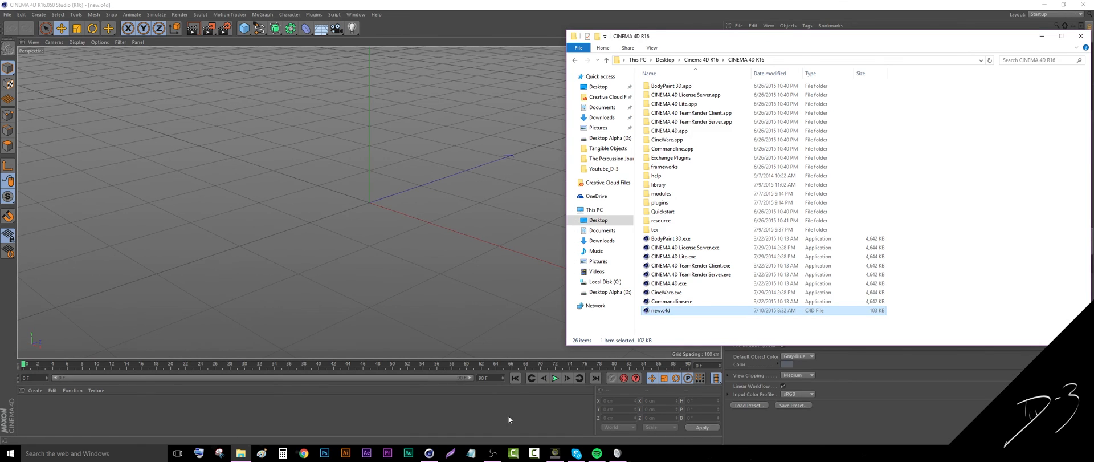
{"action": "mouse_move", "coordinate": [590, 376]}
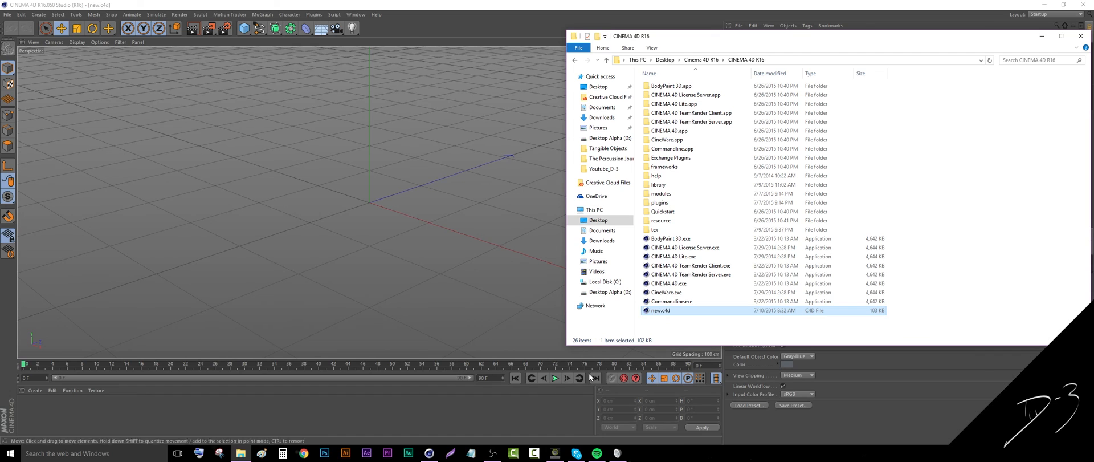
{"action": "left_click", "coordinate": [671, 301]}
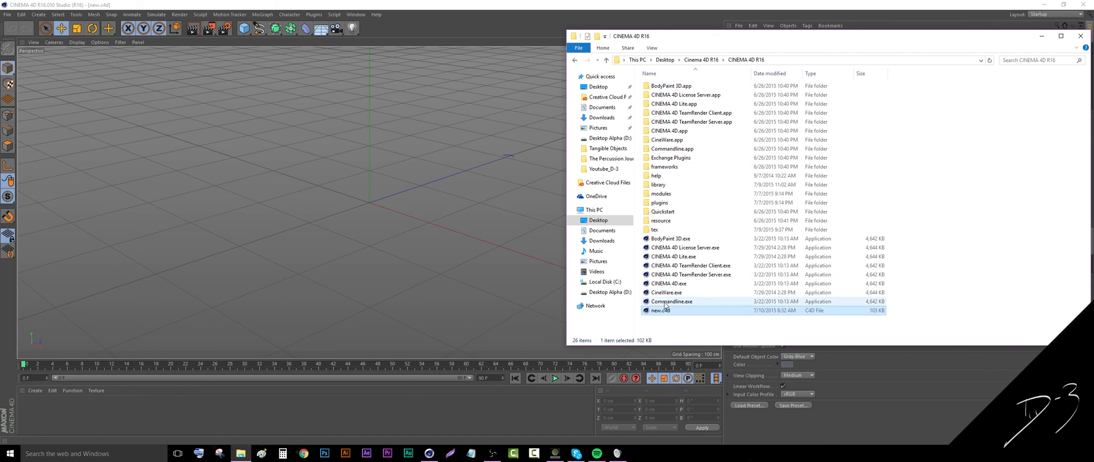
{"action": "mouse_move", "coordinate": [666, 315]}
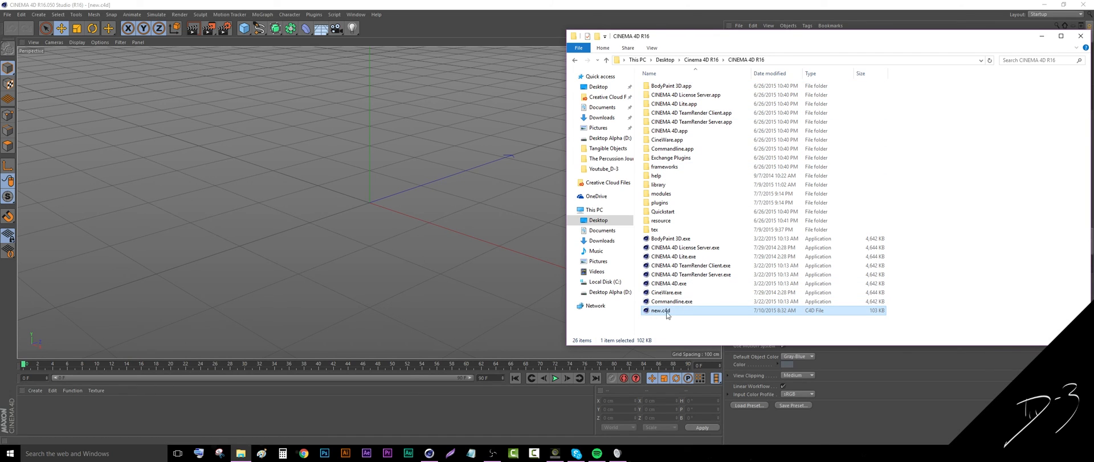
{"action": "left_click", "coordinate": [1081, 36]}
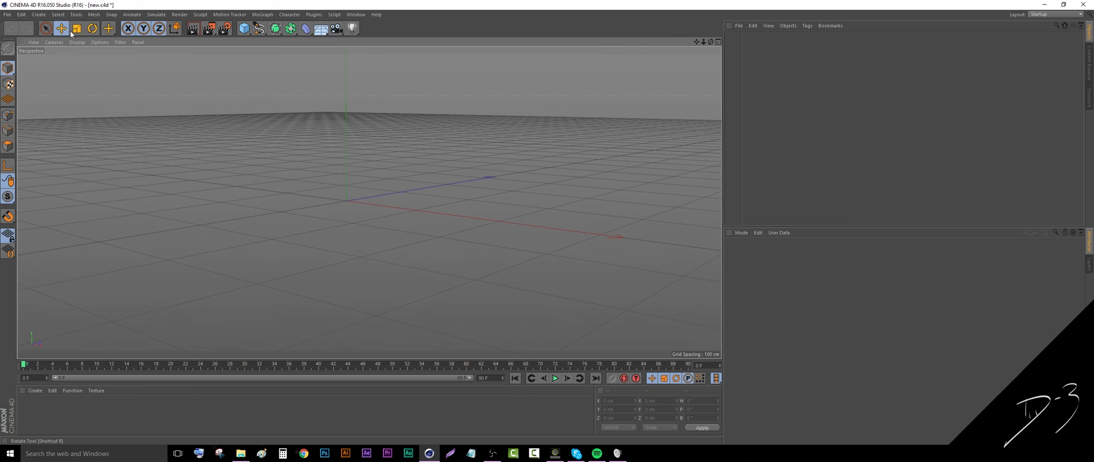
{"action": "left_click", "coordinate": [21, 14]}
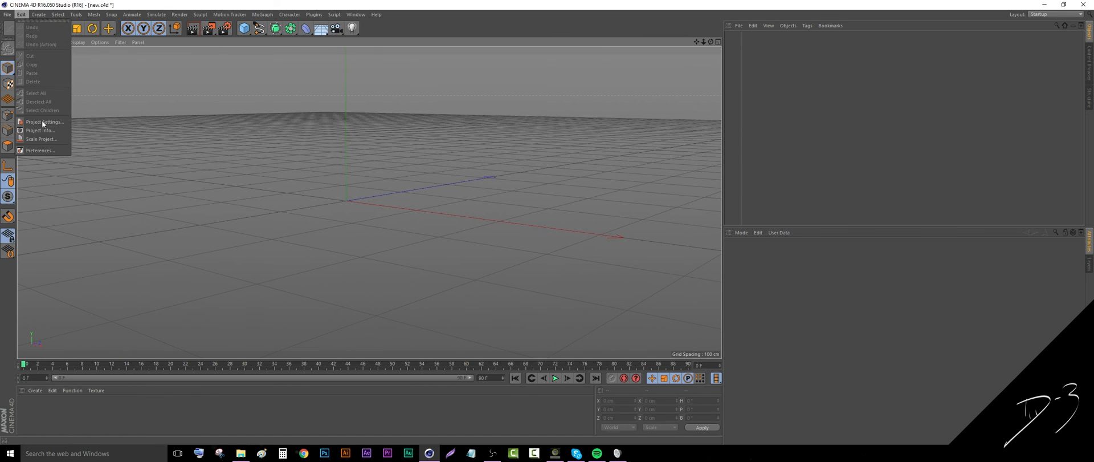
{"action": "left_click", "coordinate": [39, 150]}
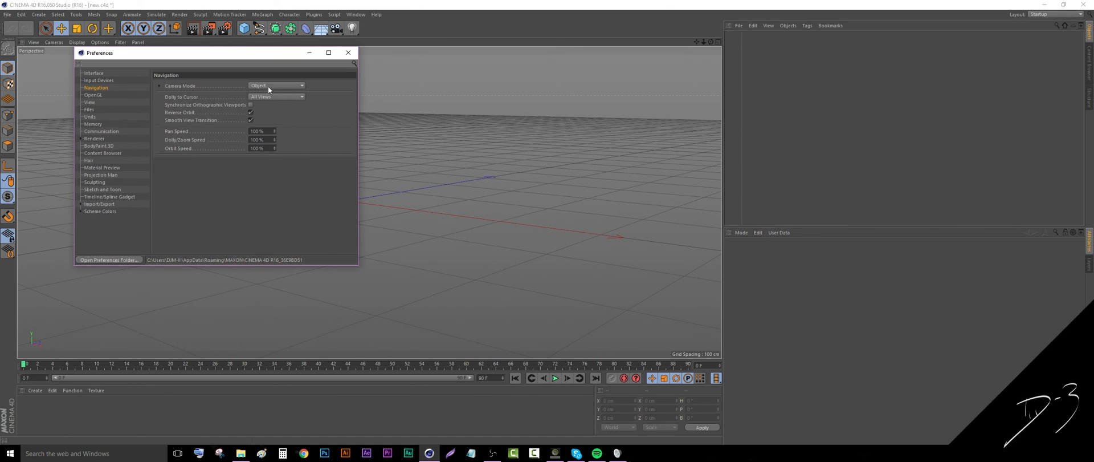
{"action": "left_click", "coordinate": [348, 53]}
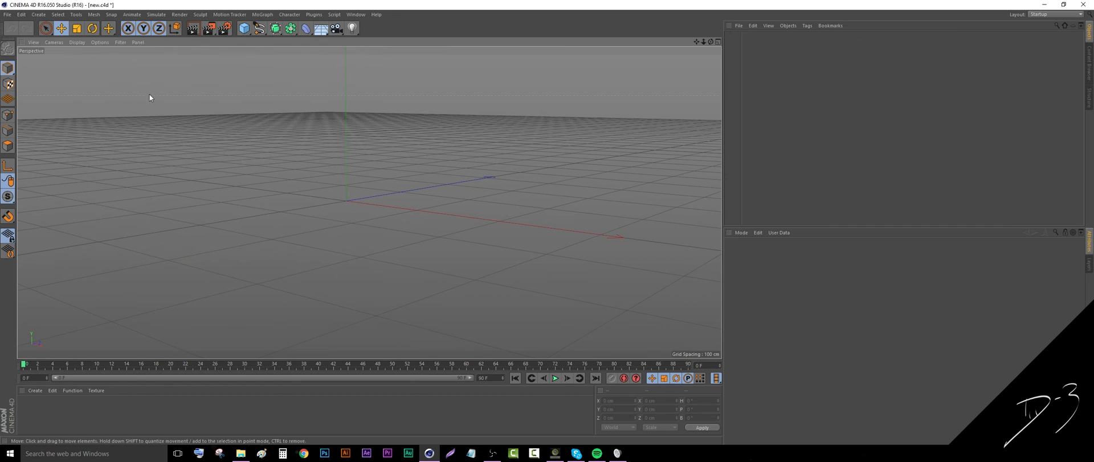
{"action": "mouse_move", "coordinate": [451, 158]}
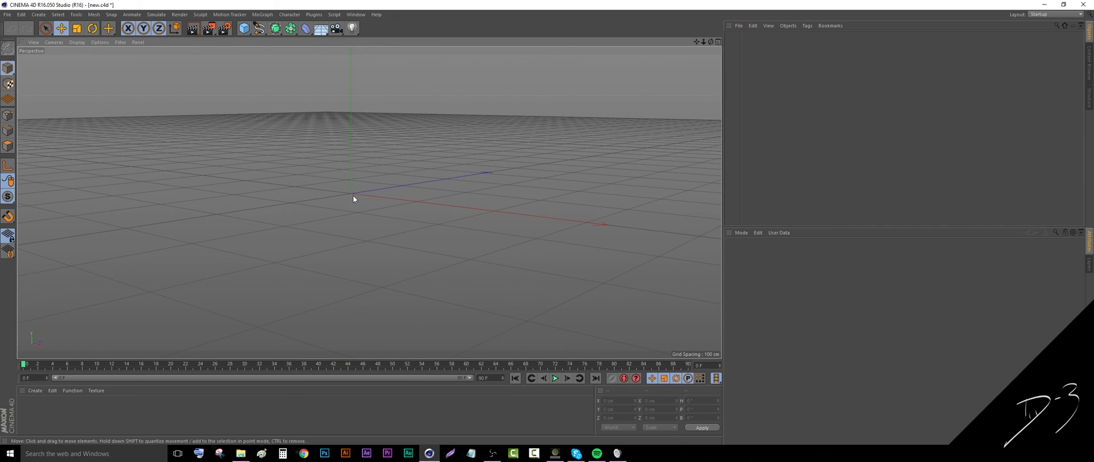
{"action": "mouse_move", "coordinate": [315, 235]}
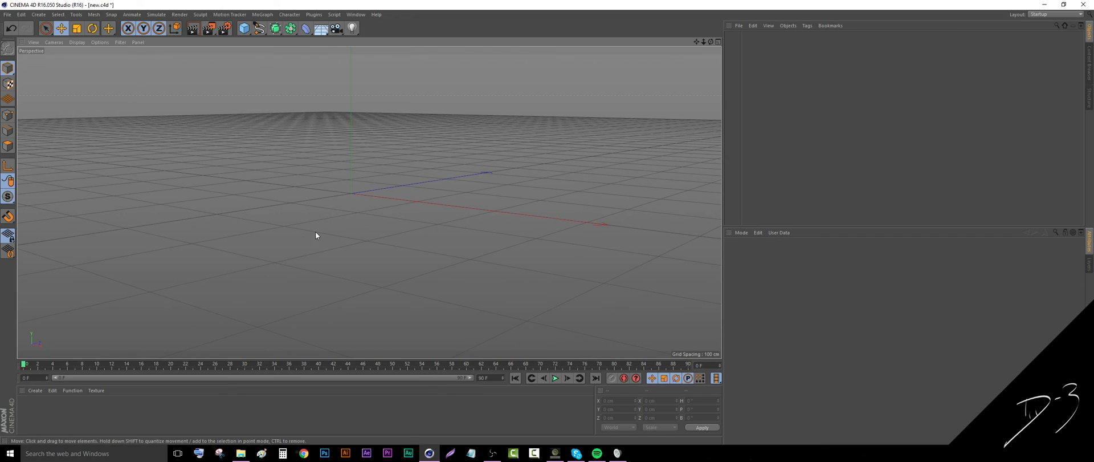
{"action": "mouse_move", "coordinate": [295, 243]}
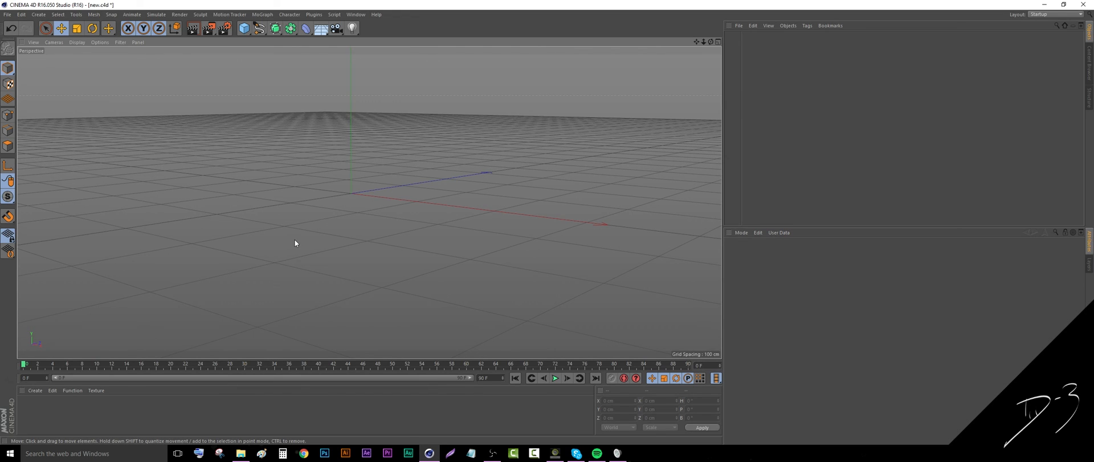
{"action": "mouse_move", "coordinate": [316, 230]}
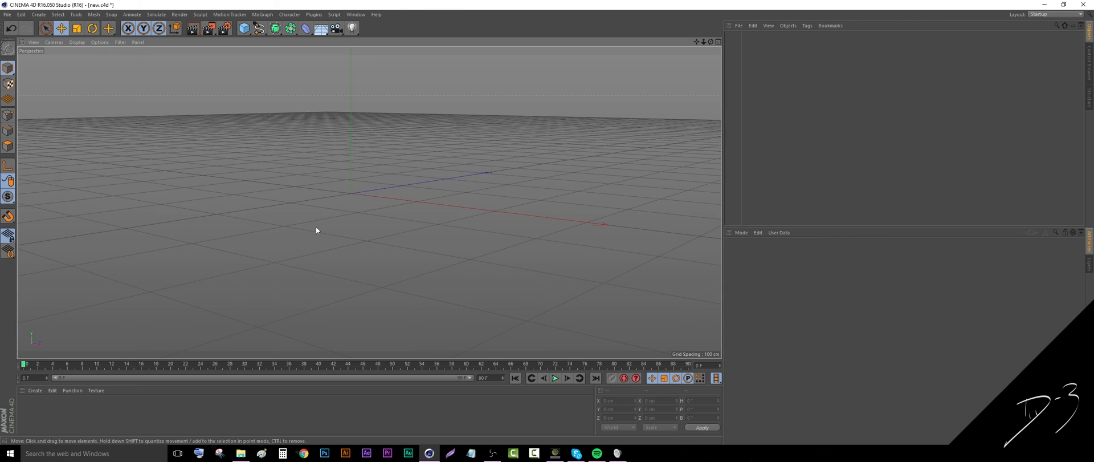